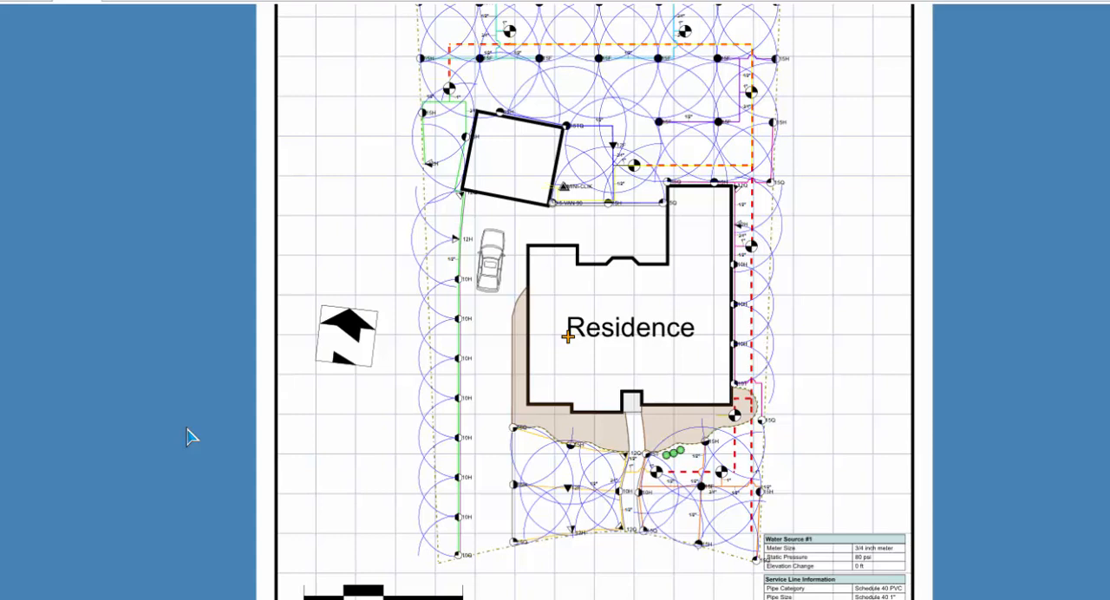
mouse_move(367, 350)
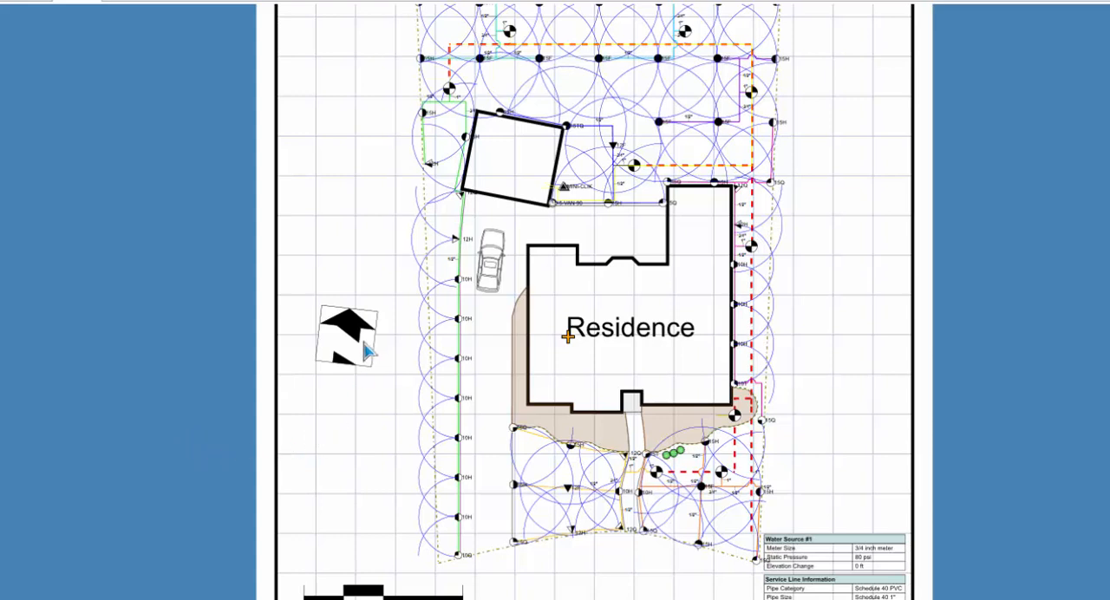
Step: Select the north arrow symbol beside the lot
left_click(350, 337)
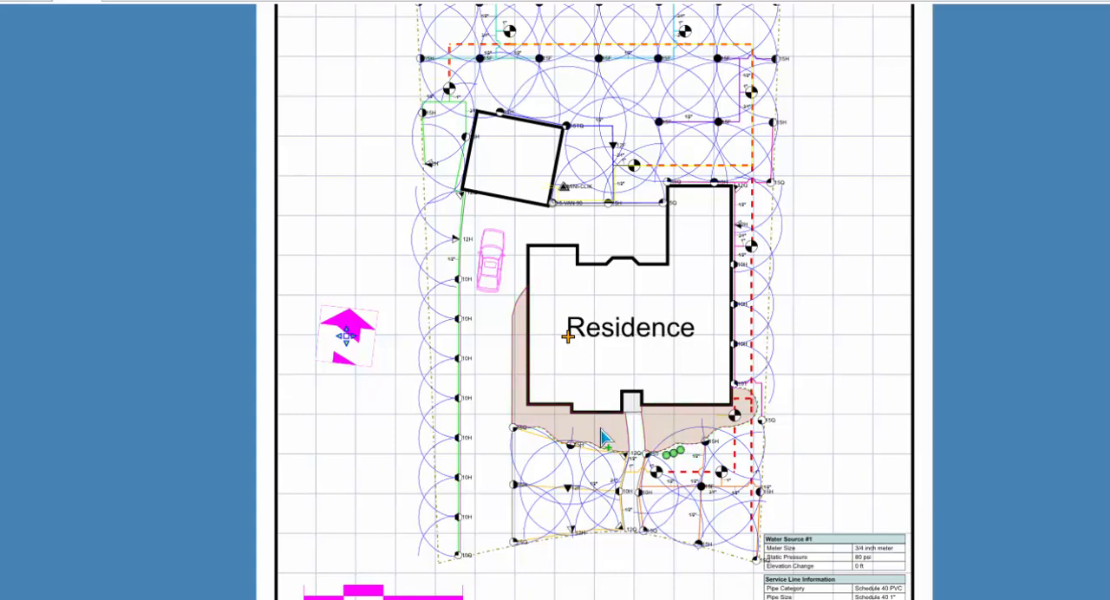
mouse_move(494, 287)
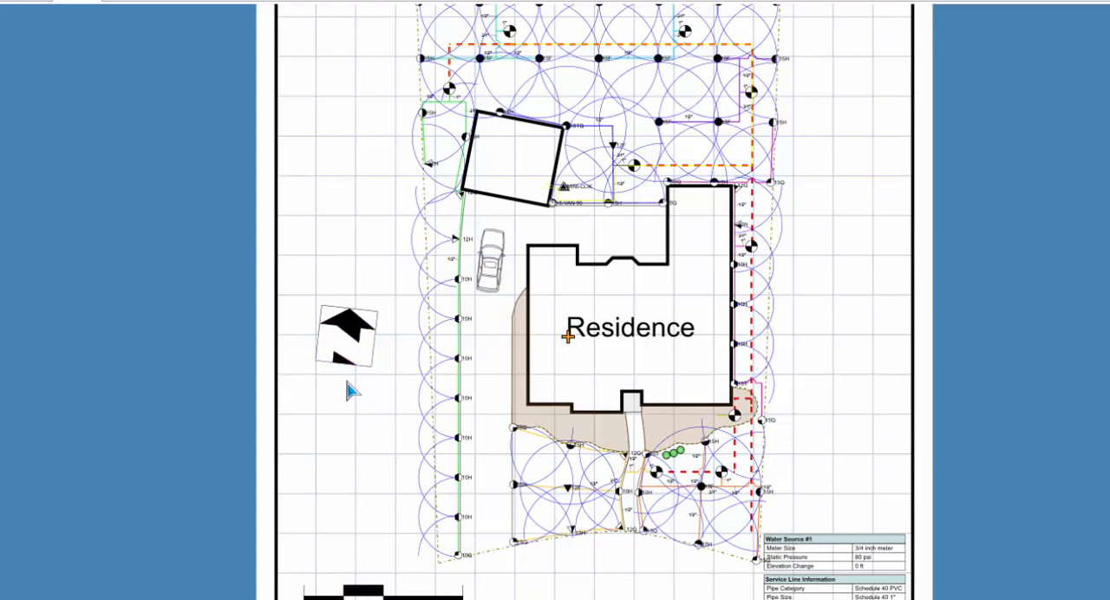
mouse_move(359, 407)
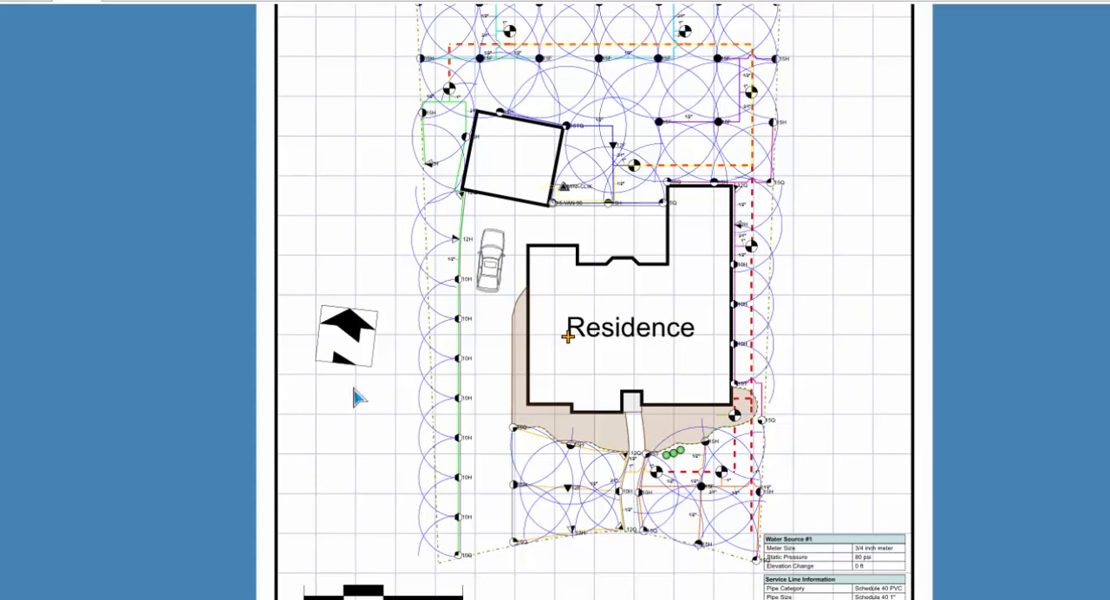
mouse_move(408, 574)
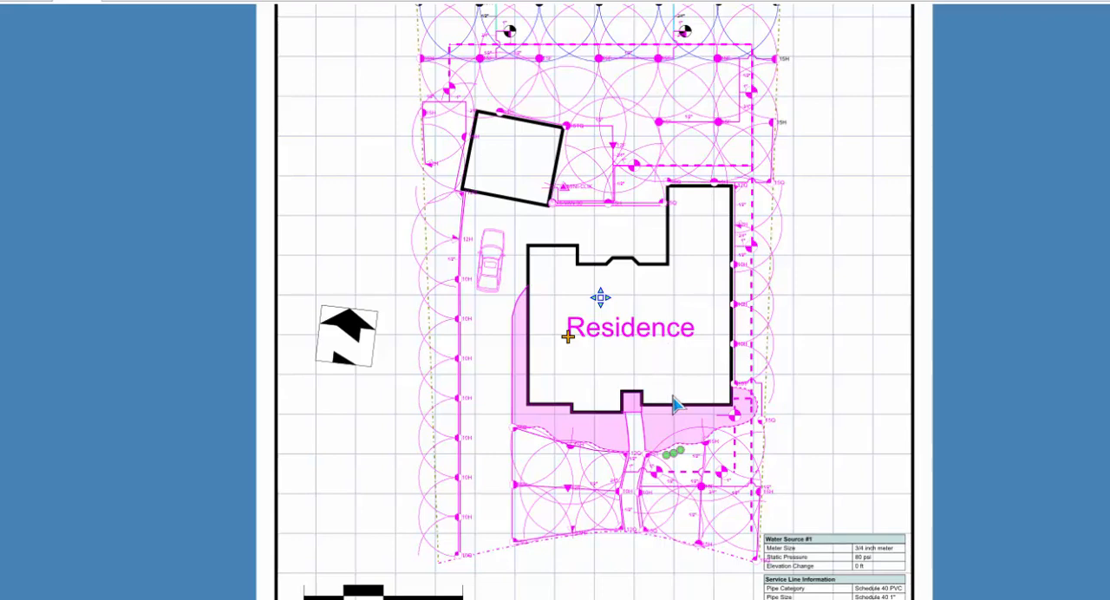
mouse_move(671, 420)
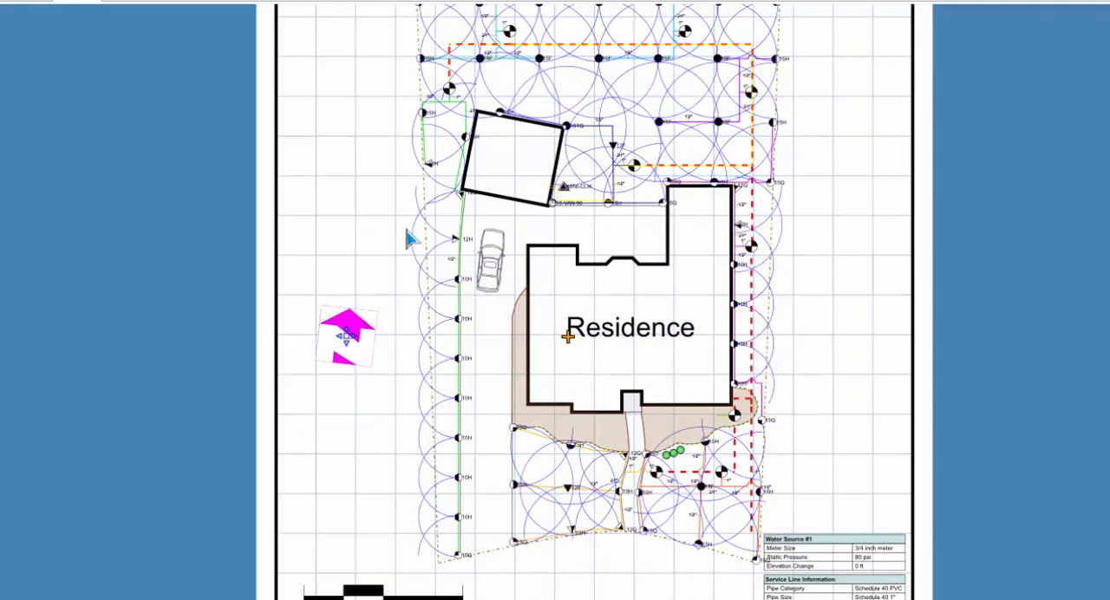
mouse_move(378, 336)
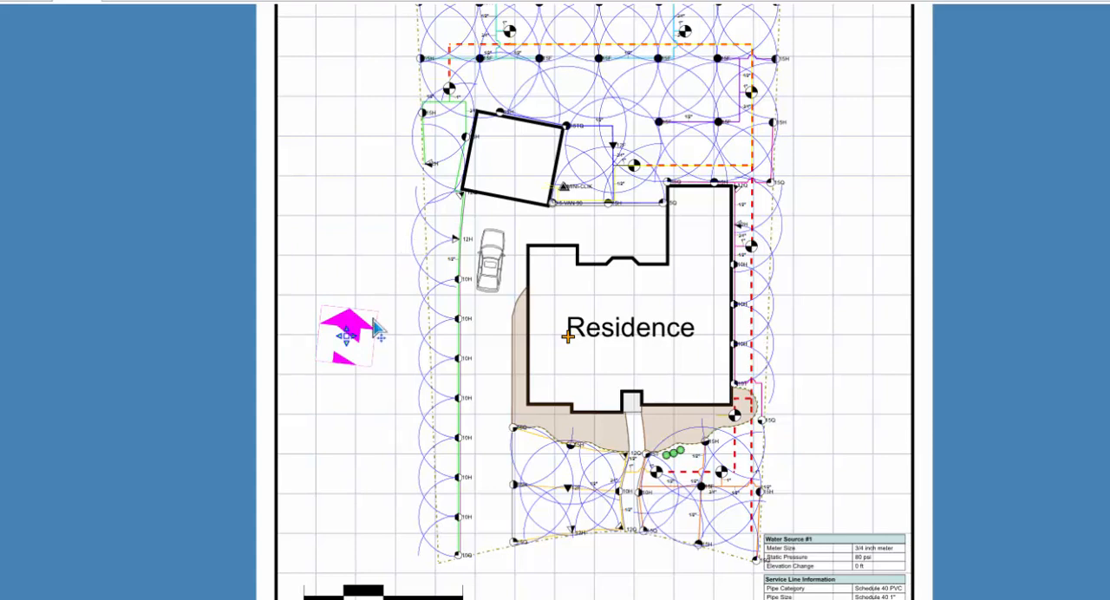
mouse_move(373, 380)
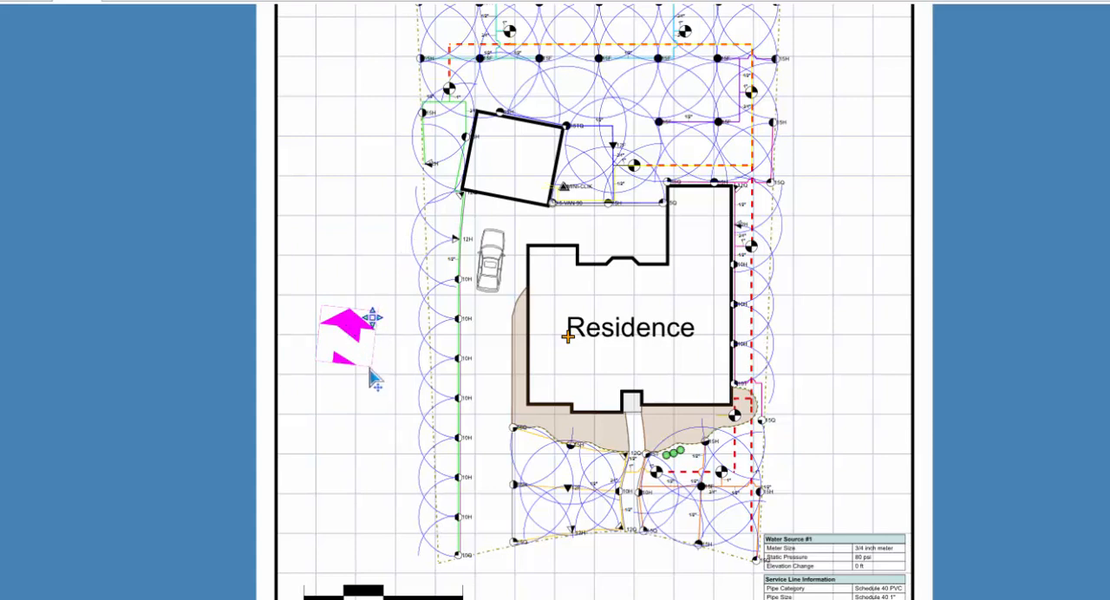
mouse_move(333, 329)
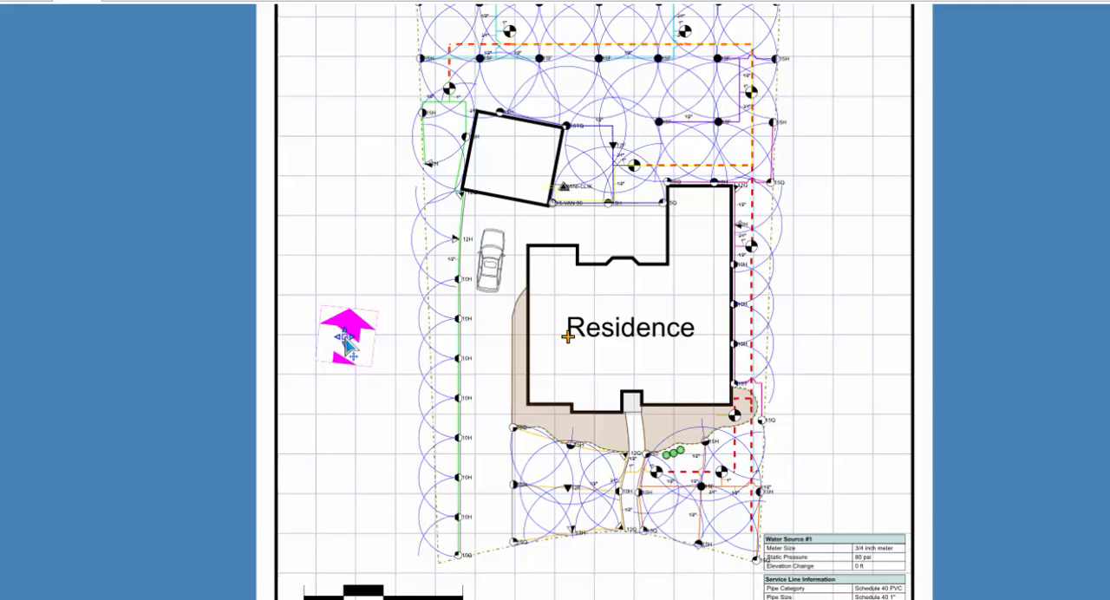
mouse_move(372, 360)
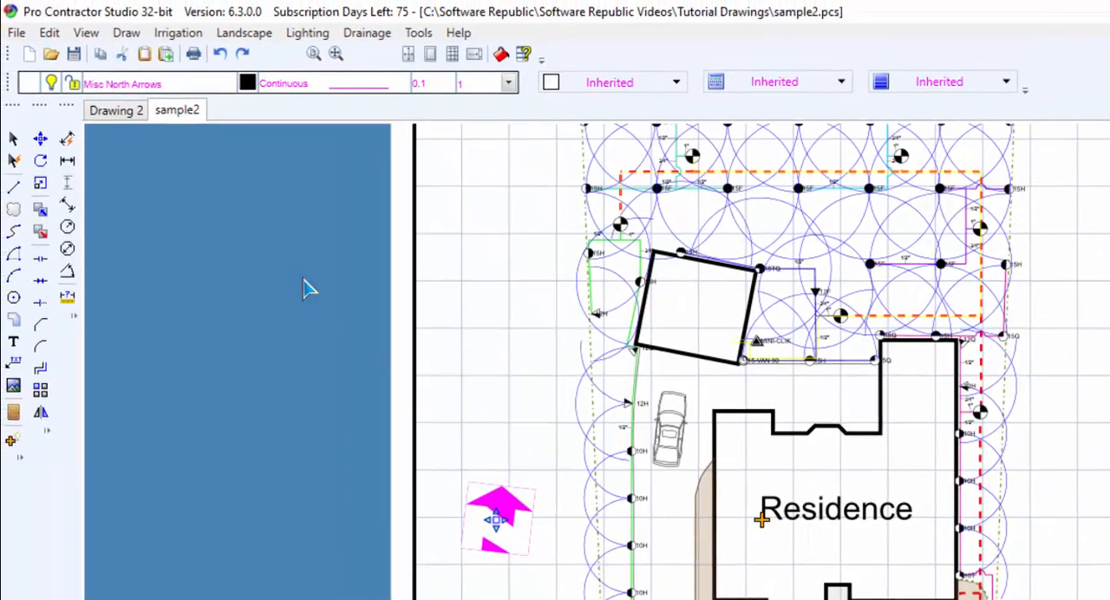
Step: Start the Edit > Scale command on the north arrow
left_click(48, 31)
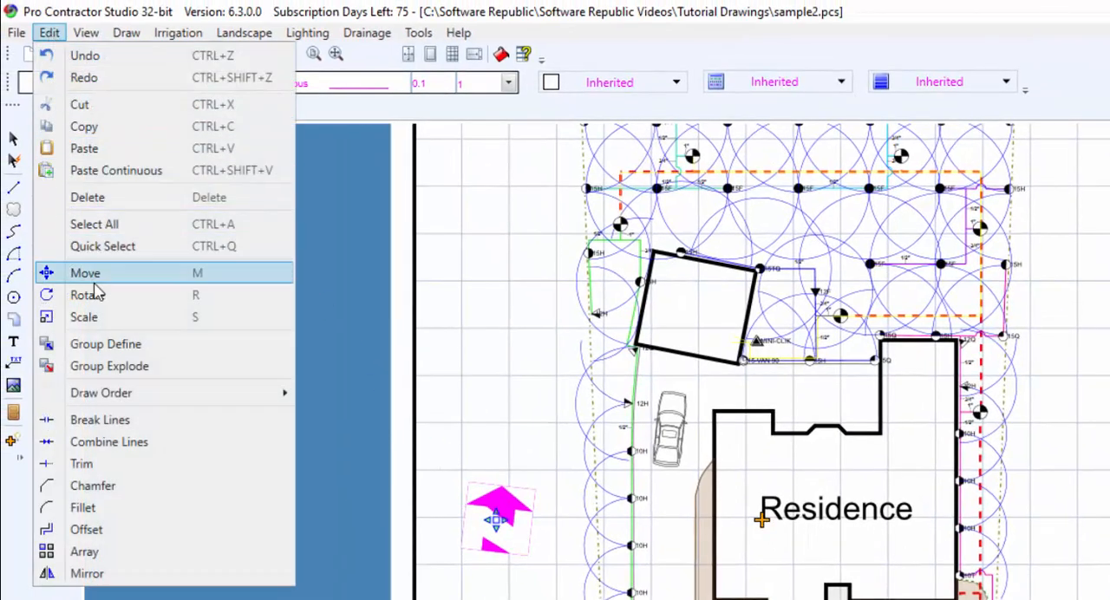
mouse_move(83, 316)
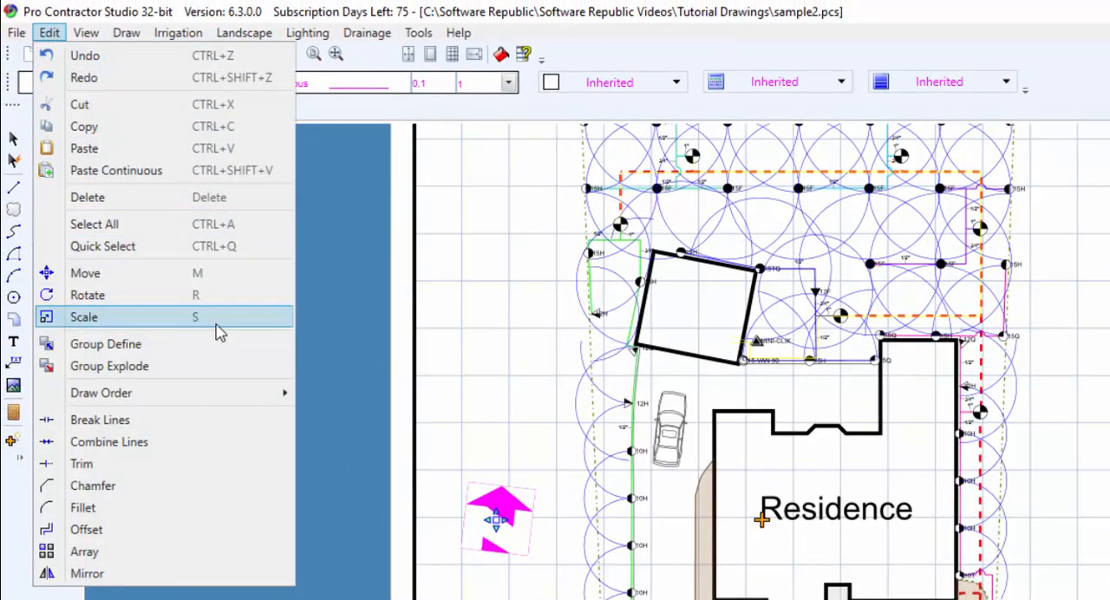
left_click(83, 316)
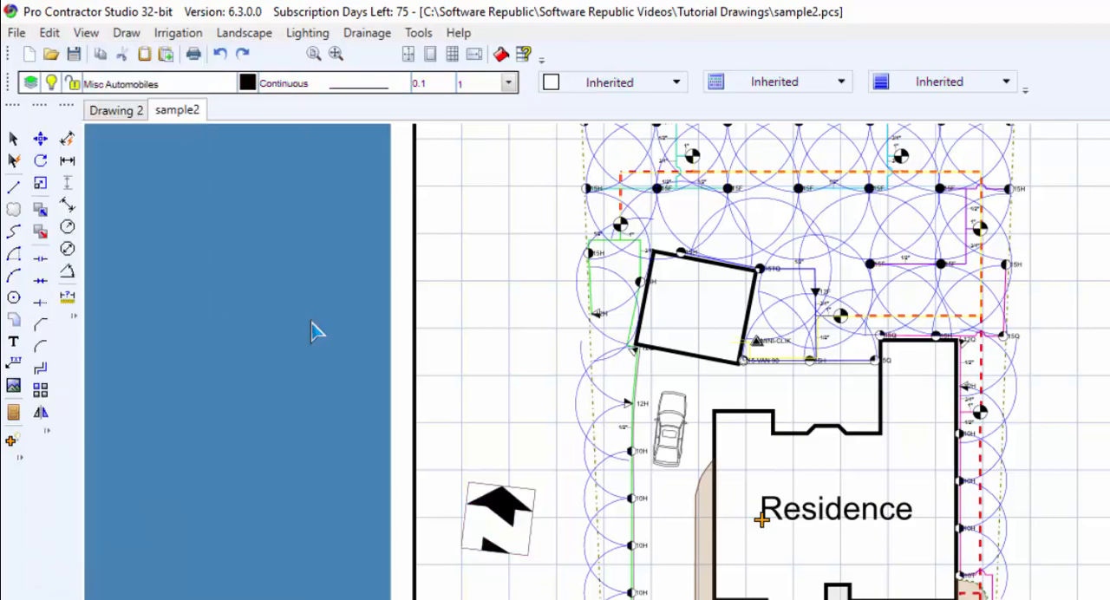
mouse_move(40, 184)
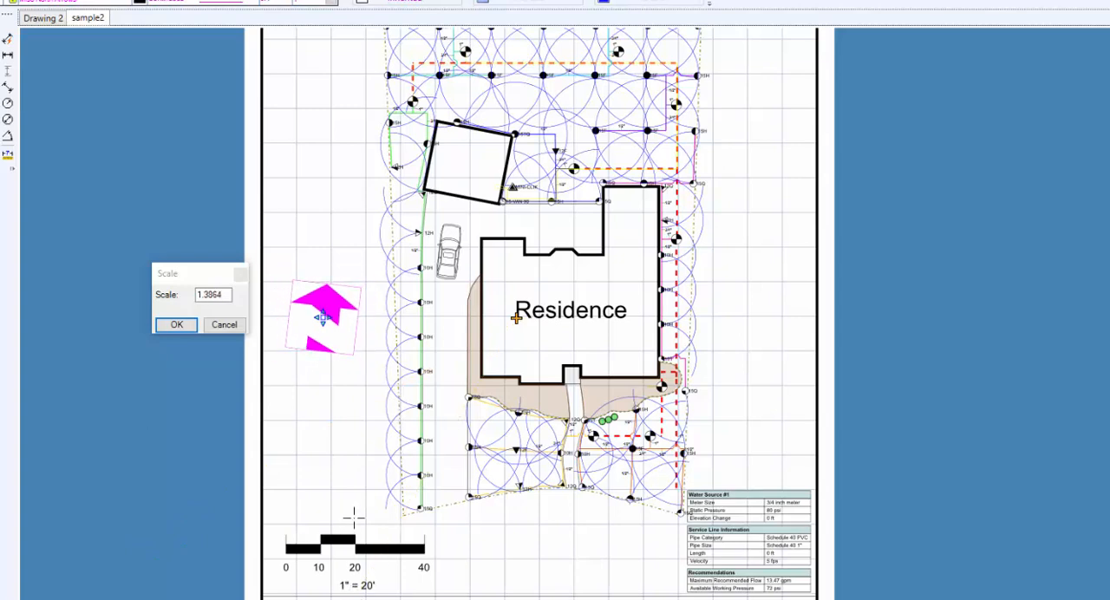
Step: Apply the 1.3064 scale factor to enlarge the north arrow
left_click(177, 324)
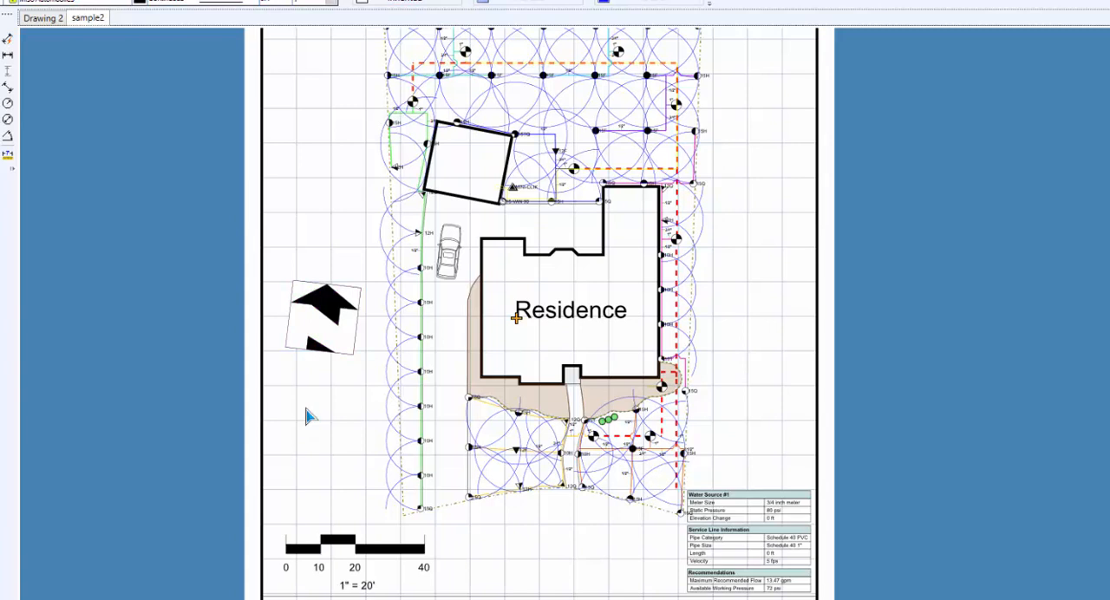
mouse_move(593, 333)
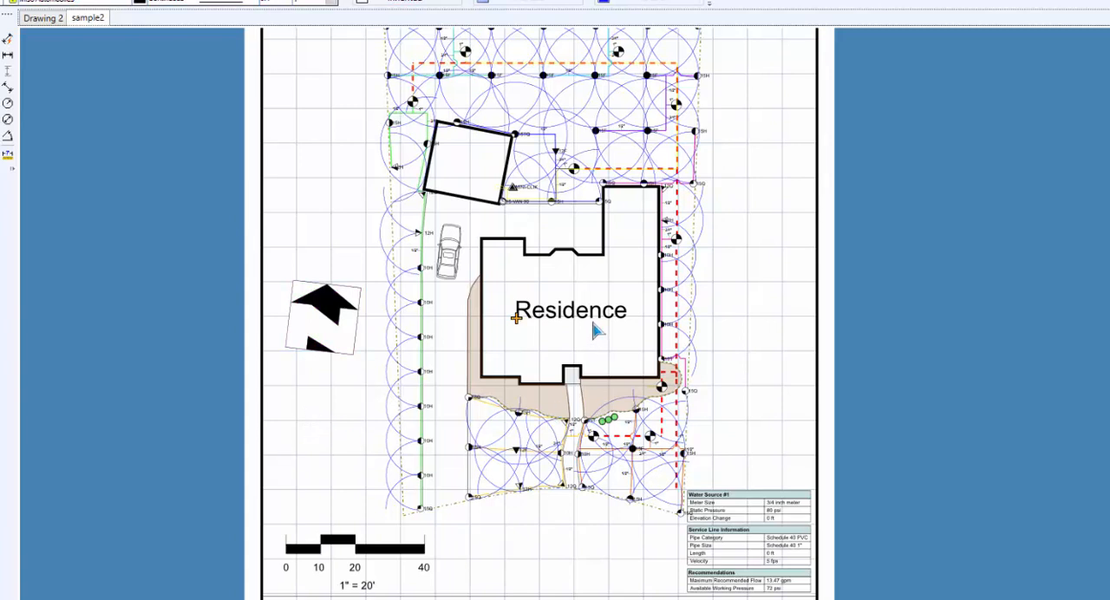
Step: Set the Residence label's Size to 5 in Selected Entity Properties (after first entering 7)
left_click(571, 309)
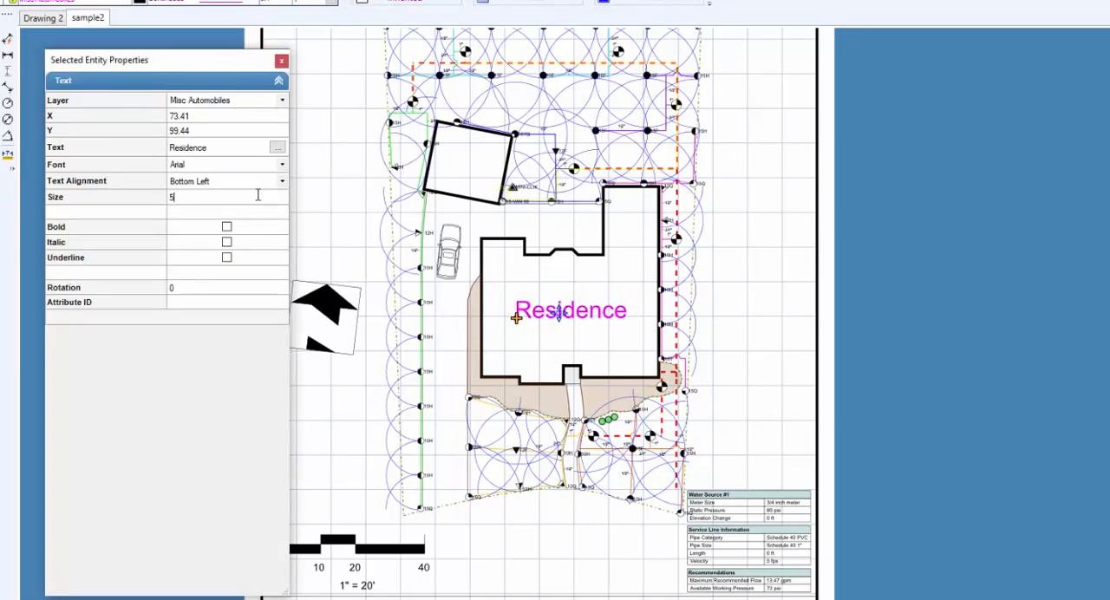
type("7")
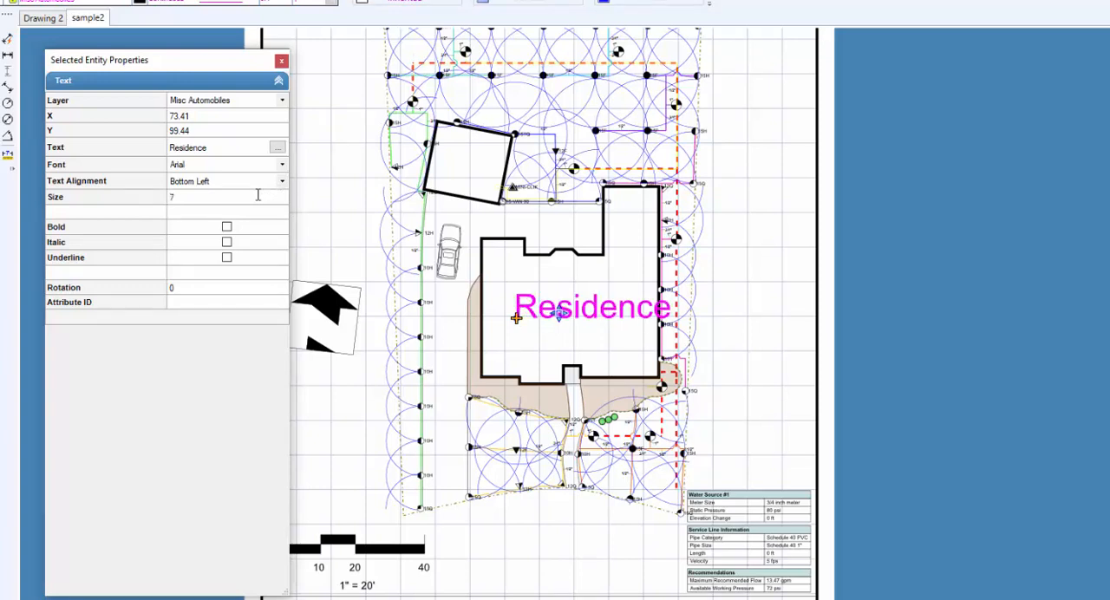
left_click(216, 197)
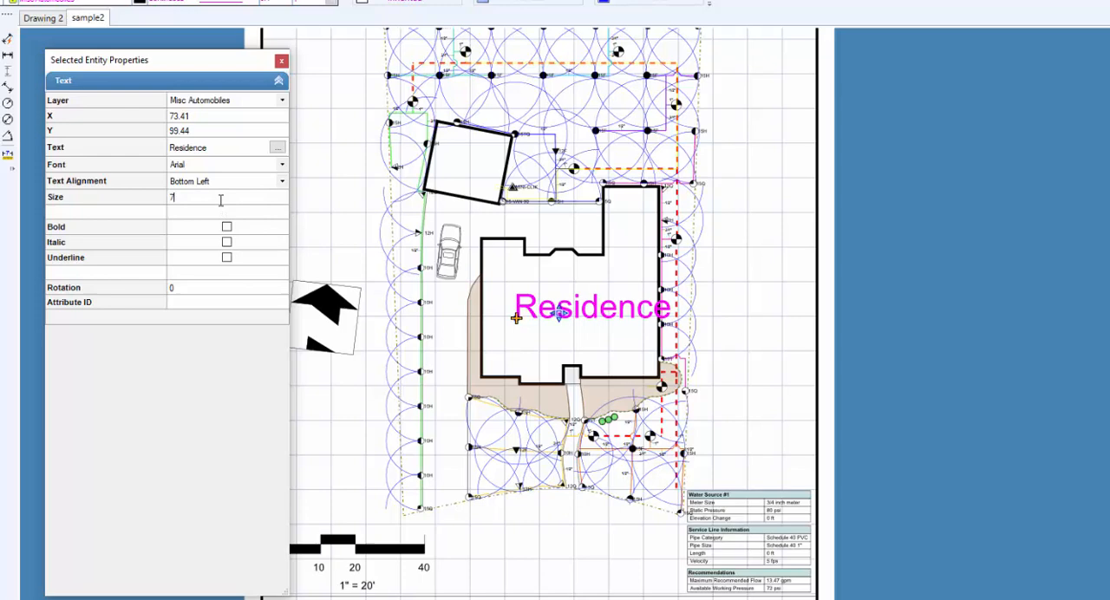
type("5")
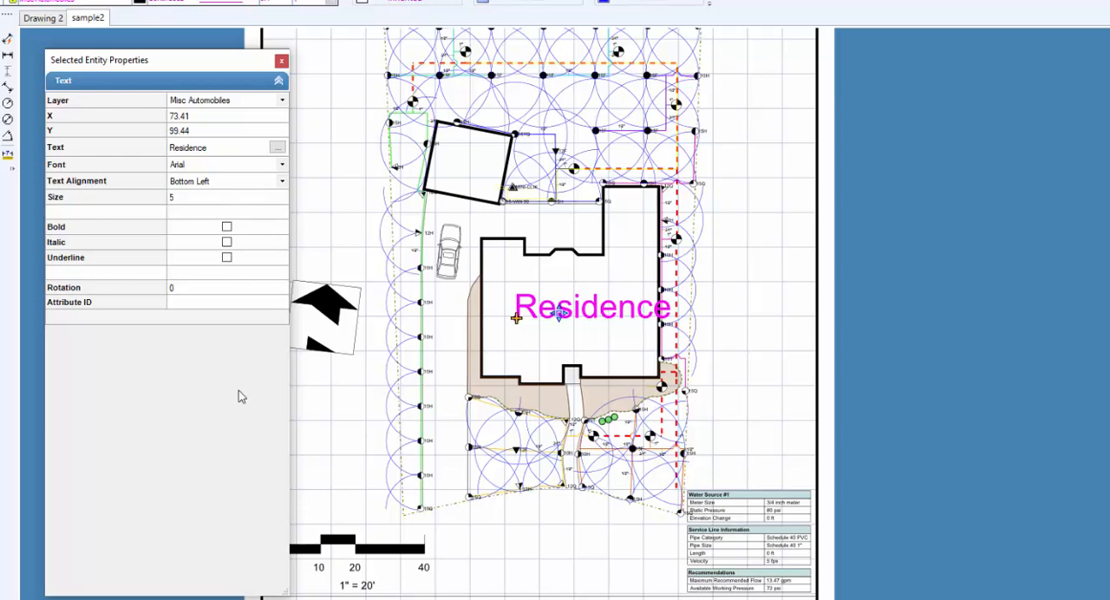